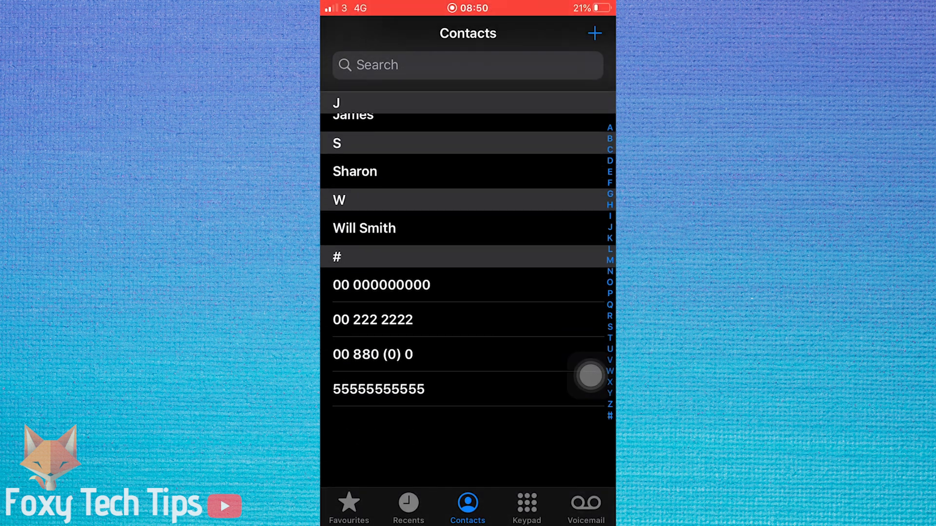
# Open Bill from the Contacts list in edit mode and scroll through his edit form
pyautogui.scroll(-3)
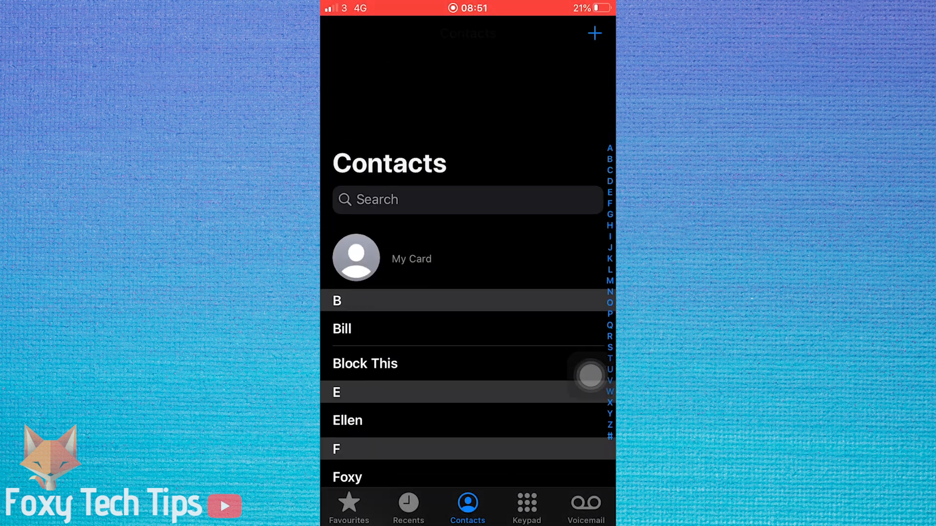
pyautogui.scroll(-3)
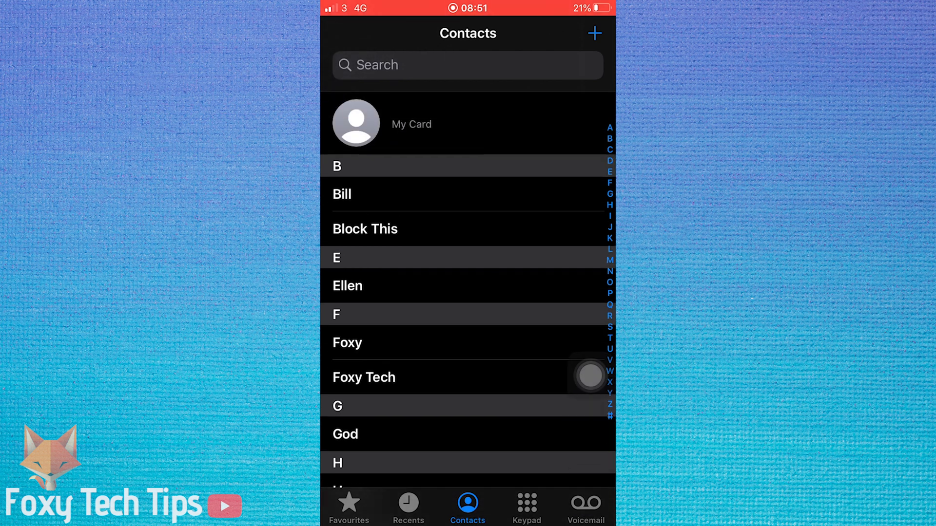
pyautogui.click(342, 194)
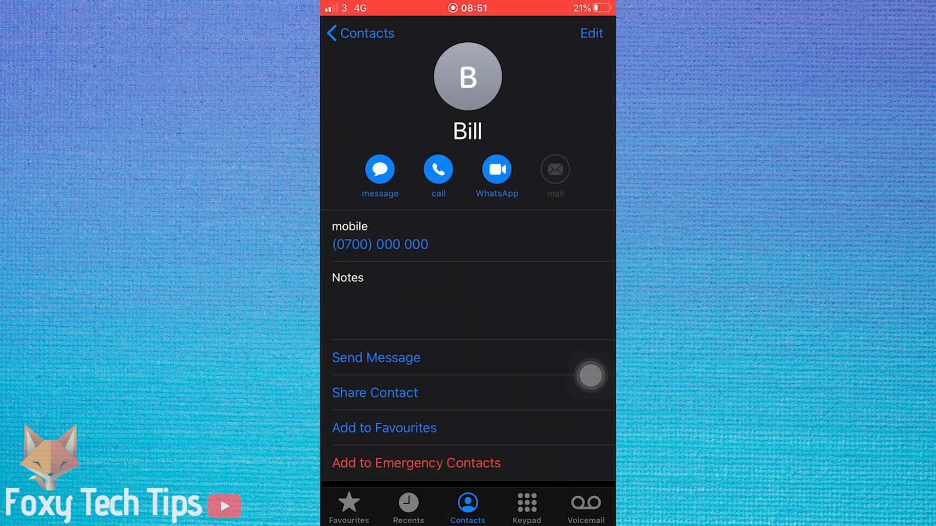
pyautogui.click(592, 33)
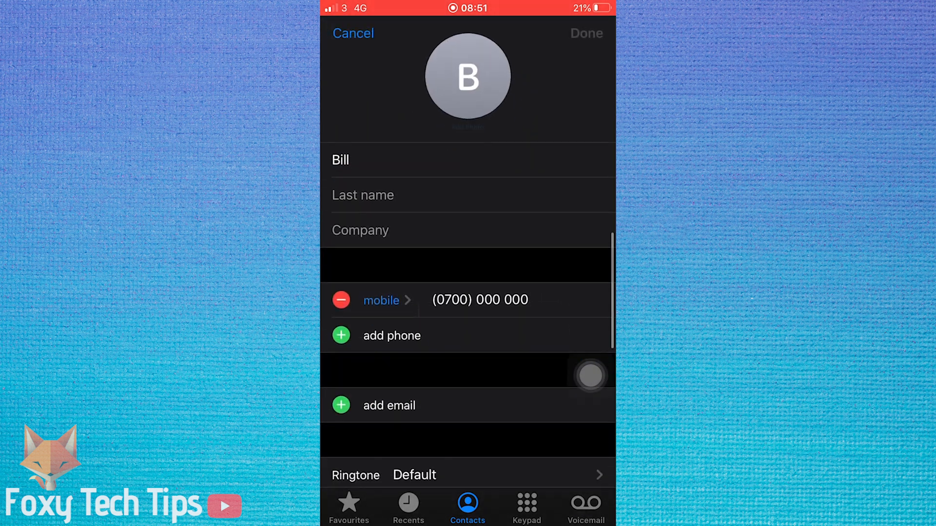
pyautogui.scroll(-3)
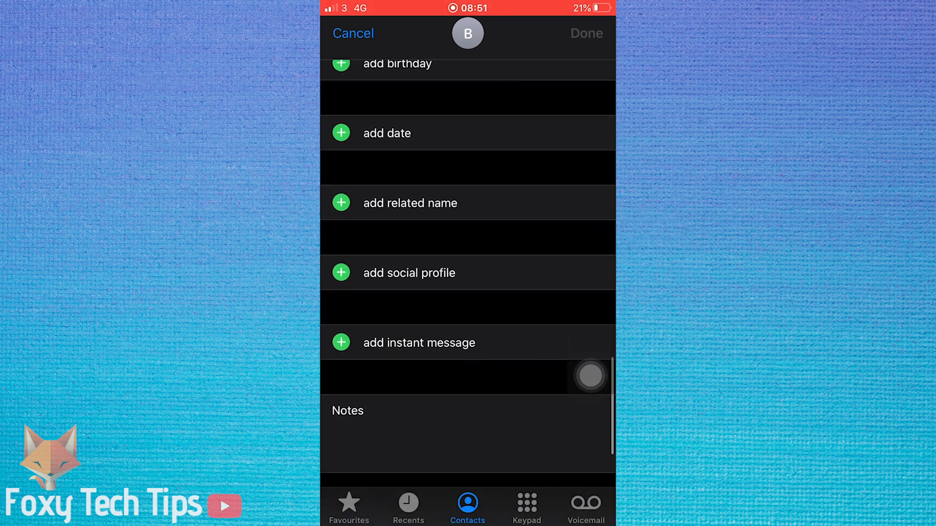
pyautogui.scroll(-3)
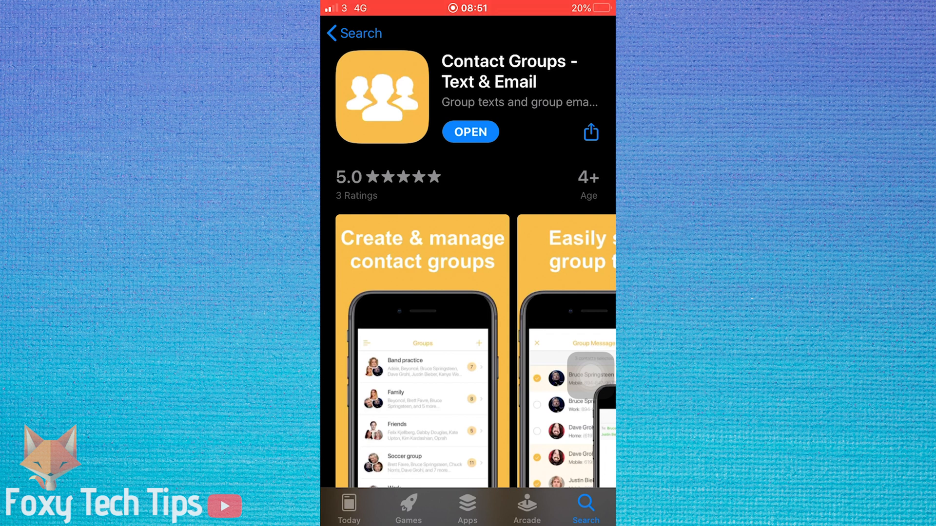
# Launch Contact Groups – Text & Email from its App Store page
pyautogui.click(470, 132)
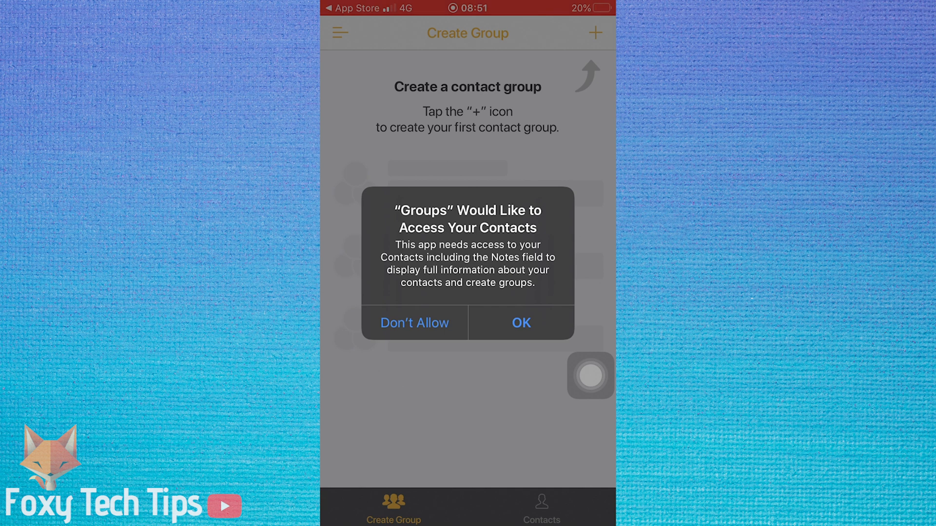
# Allow contacts access, then browse the Contacts tab listing Bill, Block This and Ellen
pyautogui.click(521, 323)
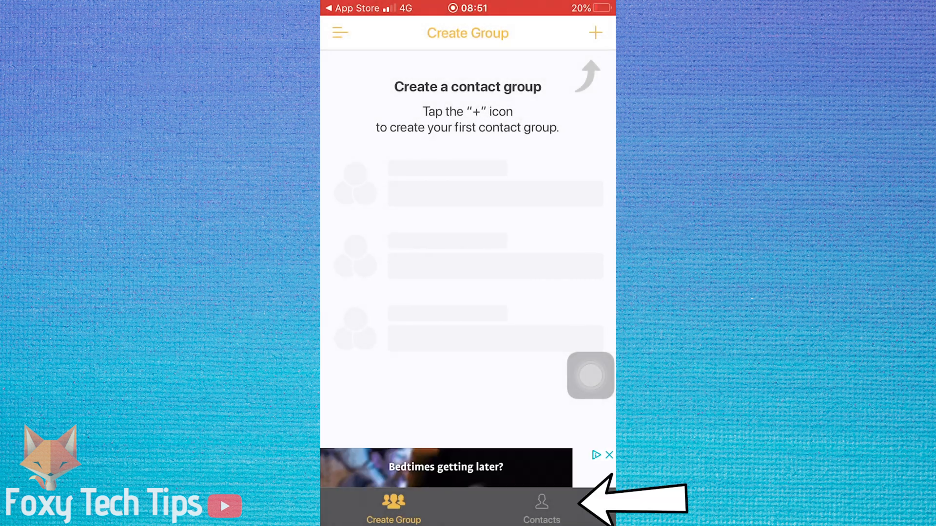
pyautogui.click(541, 509)
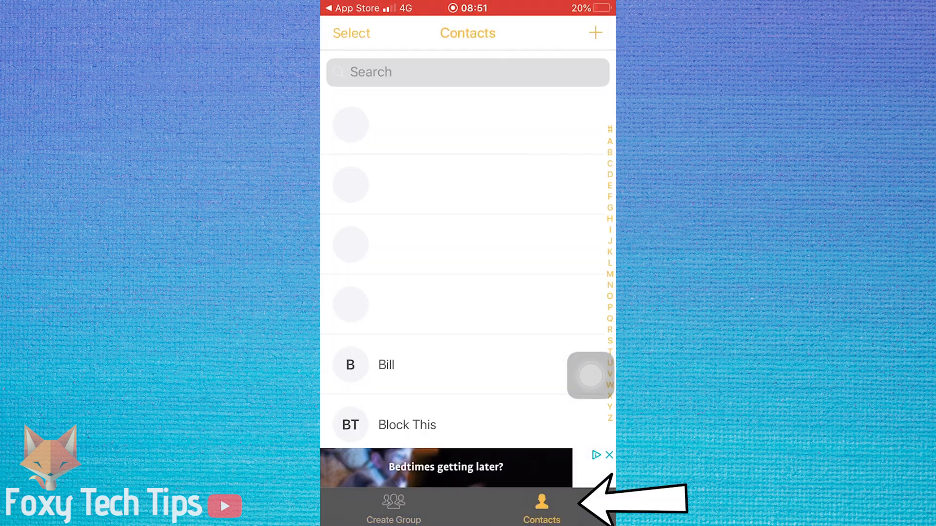
pyautogui.scroll(-3)
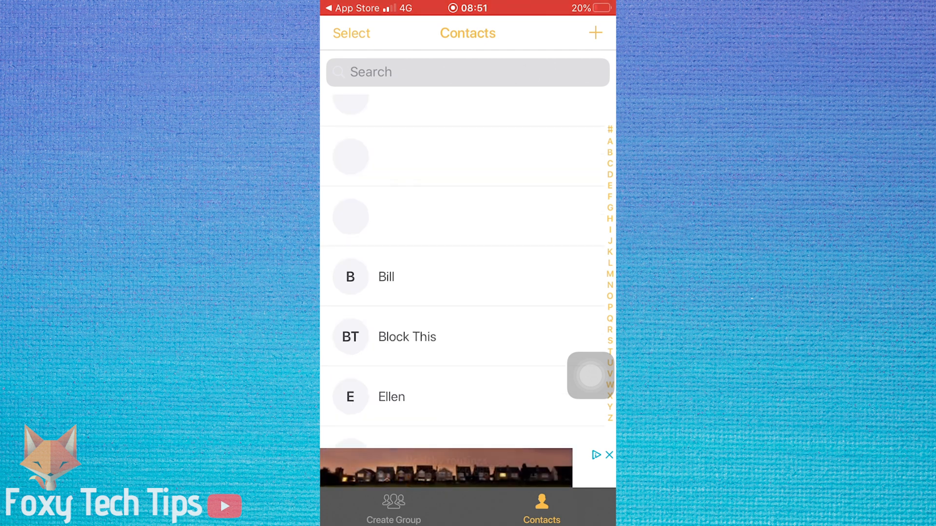
pyautogui.scroll(-3)
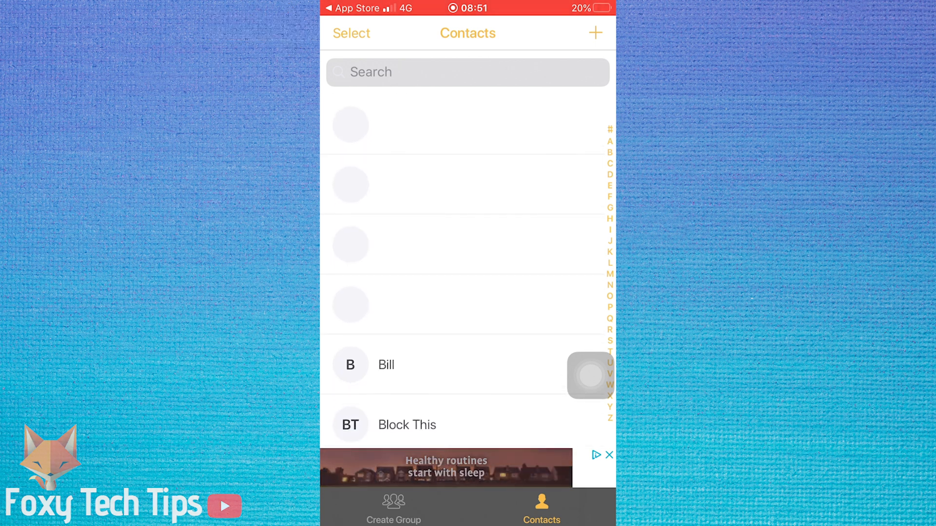
# Multi-select all contacts with the select-all check and request their deletion
pyautogui.click(351, 33)
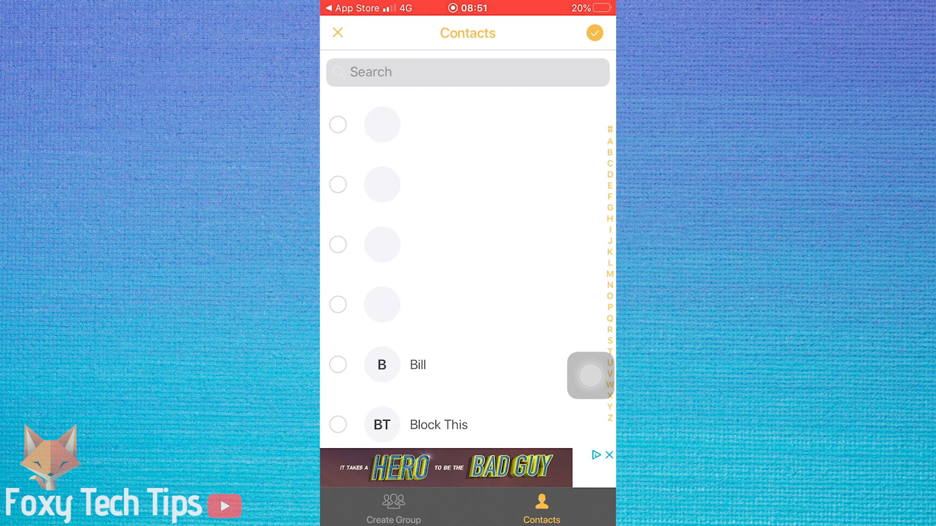
pyautogui.click(338, 124)
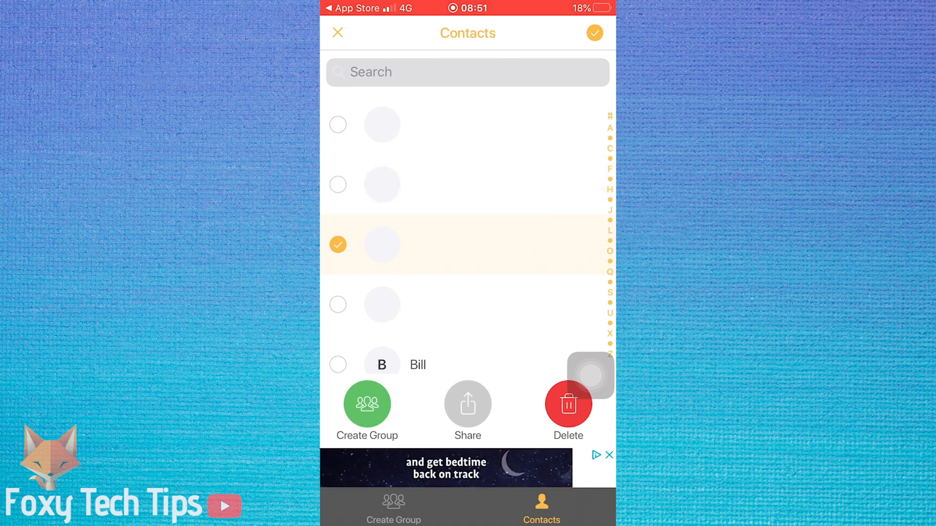
pyautogui.click(596, 33)
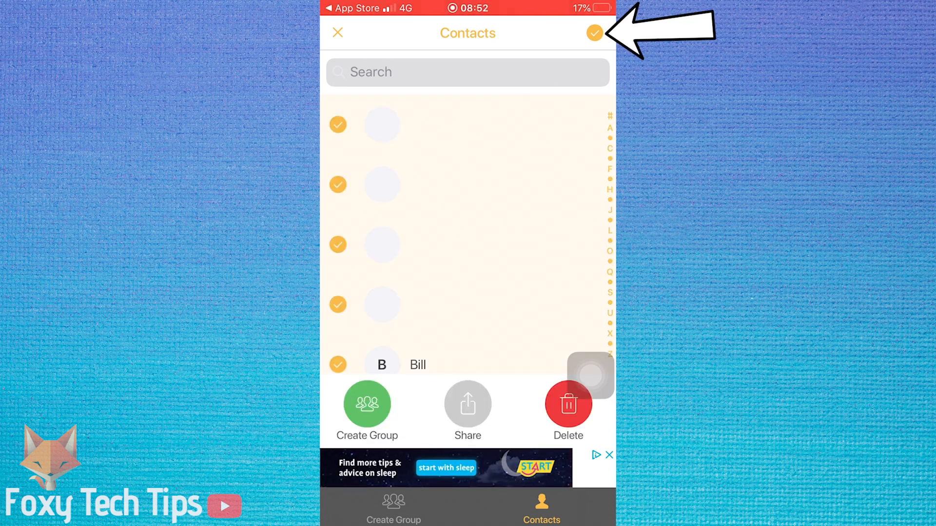
pyautogui.scroll(-3)
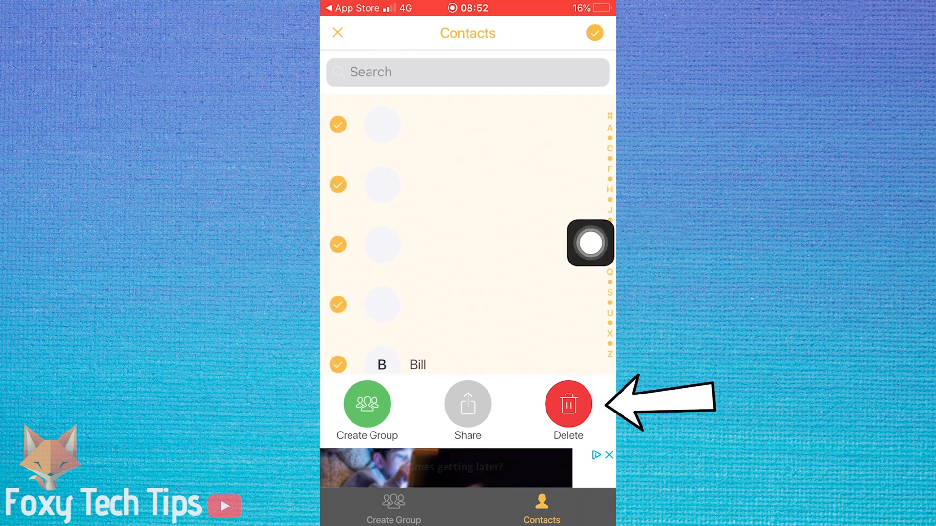
pyautogui.click(568, 404)
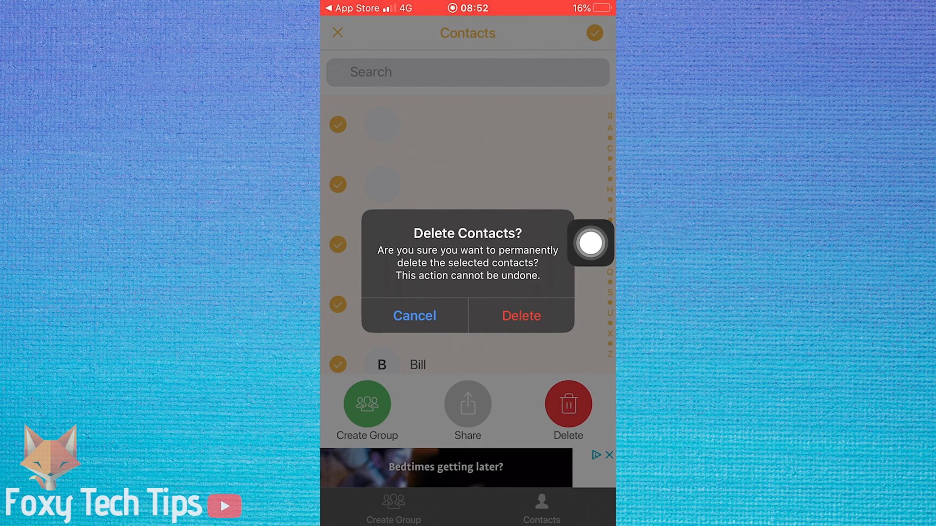